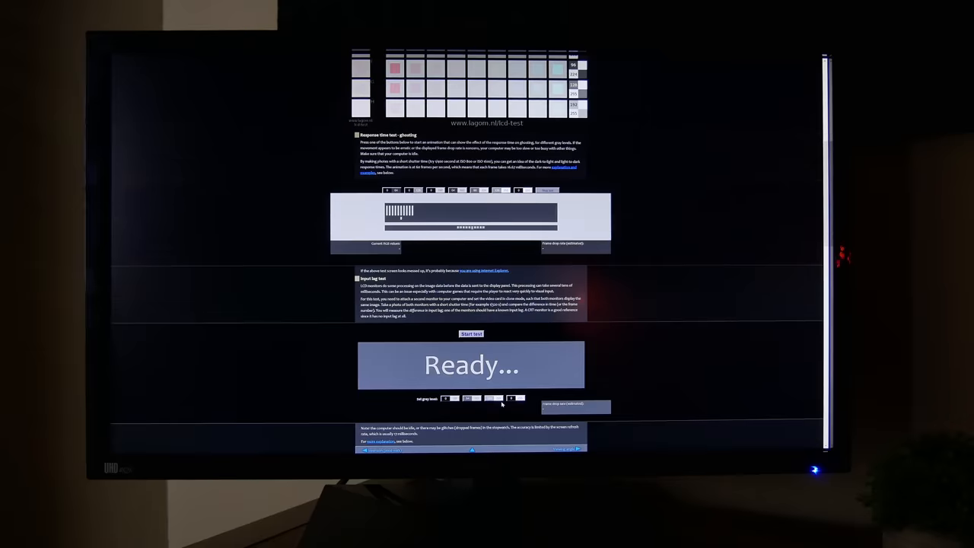
- Start the input lag stopwatch and scroll down the Lagom test page
{"action": "left_click", "coordinate": [471, 334]}
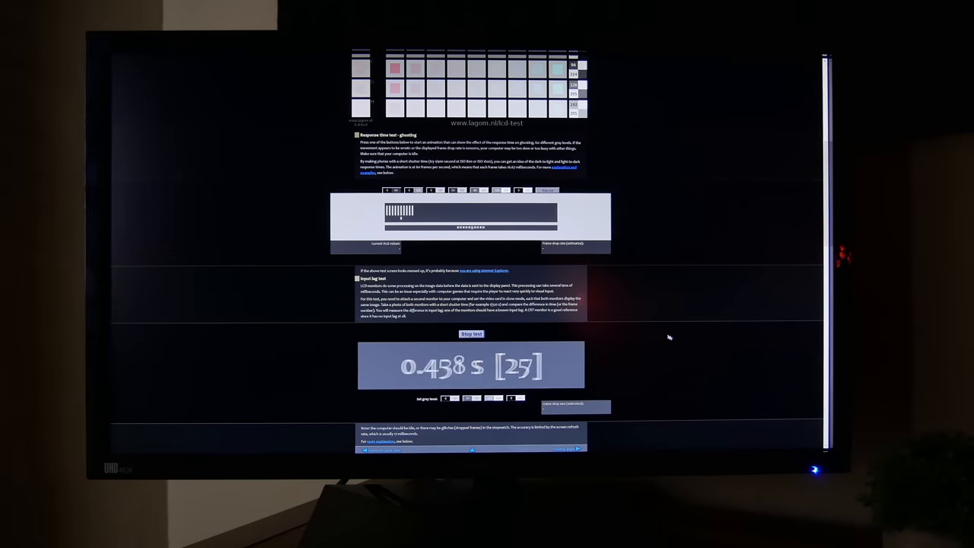
{"action": "scroll", "scroll_direction": "down", "scroll_amount": 3}
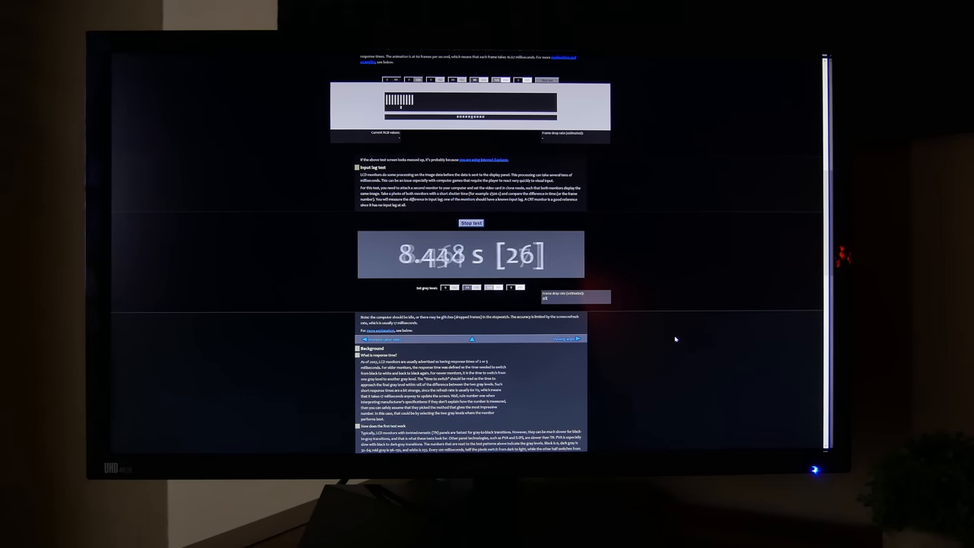
{"action": "left_click", "coordinate": [617, 312]}
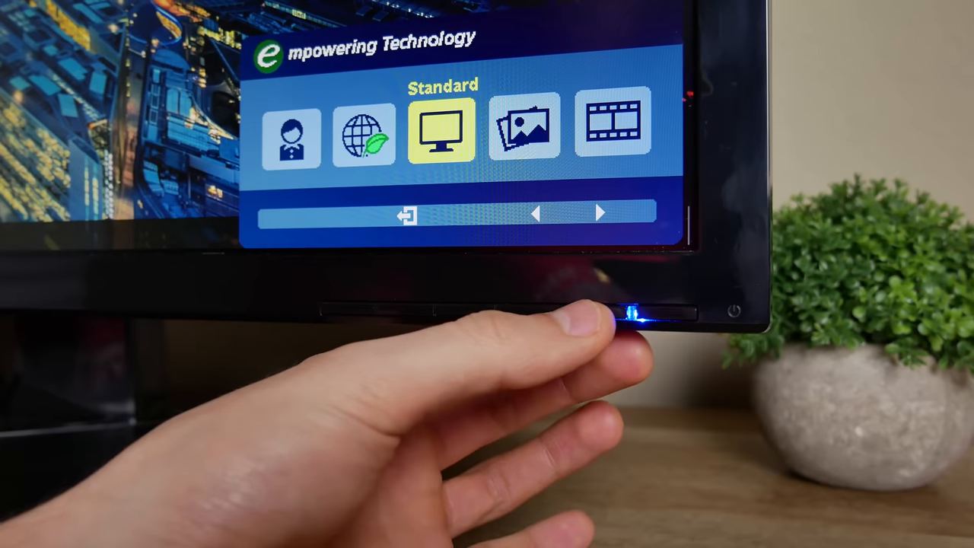
- Exit 6-axis Saturate to the Picture menu and move down to Super Sharpness (off)
{"action": "left_click", "coordinate": [600, 214]}
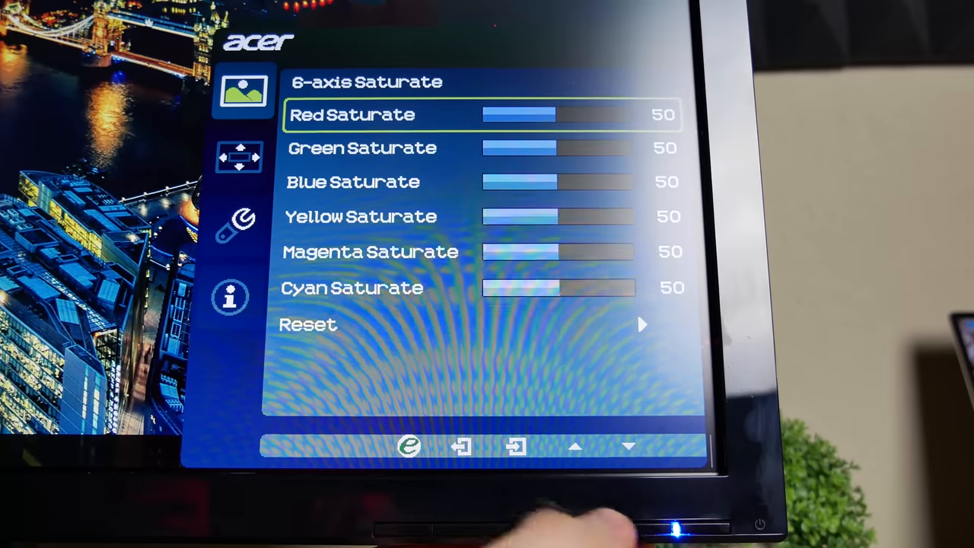
{"action": "left_click", "coordinate": [628, 446]}
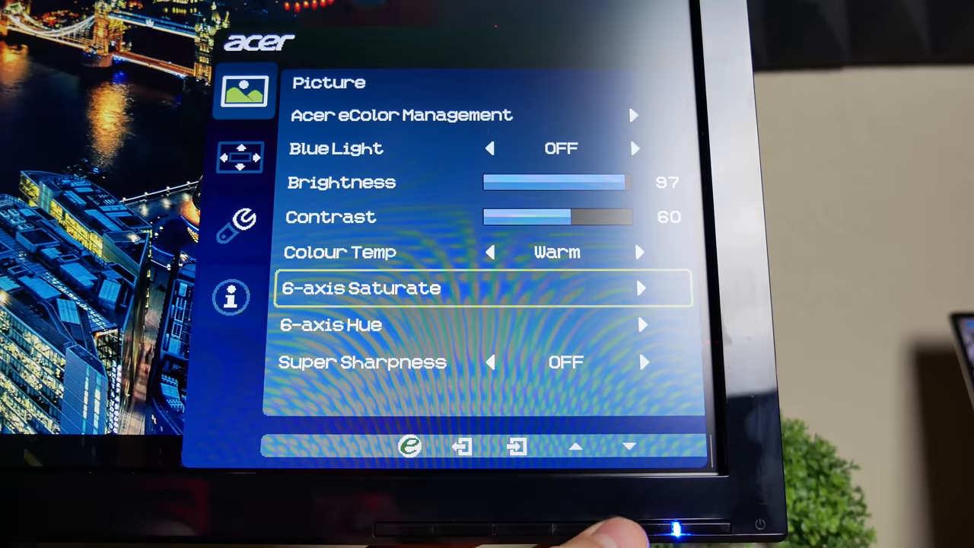
{"action": "left_click", "coordinate": [630, 446]}
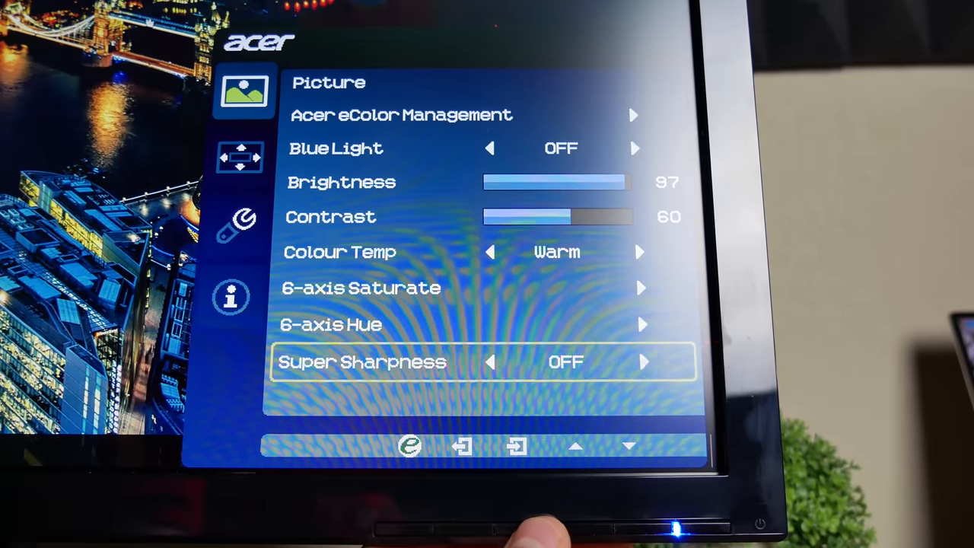